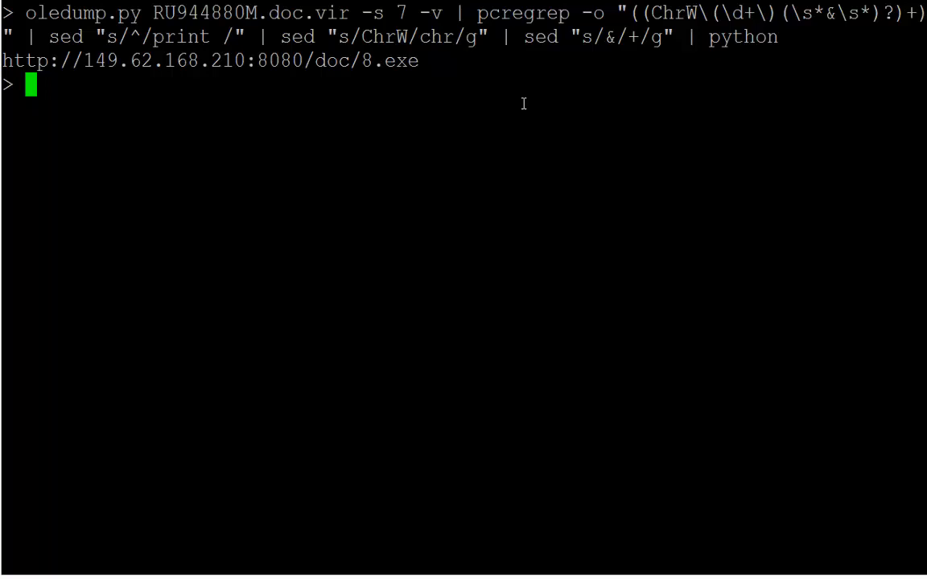
mouse_move(512, 103)
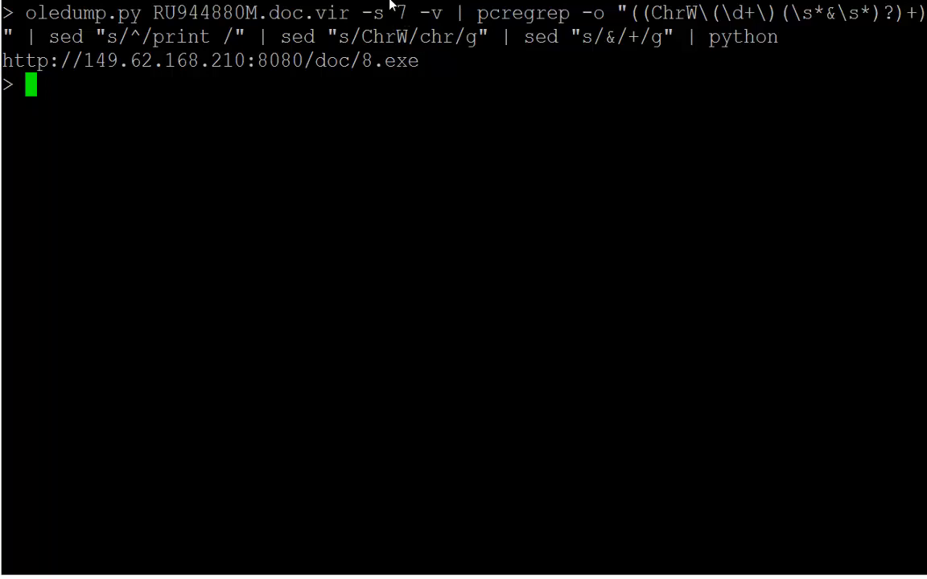
mouse_move(483, 105)
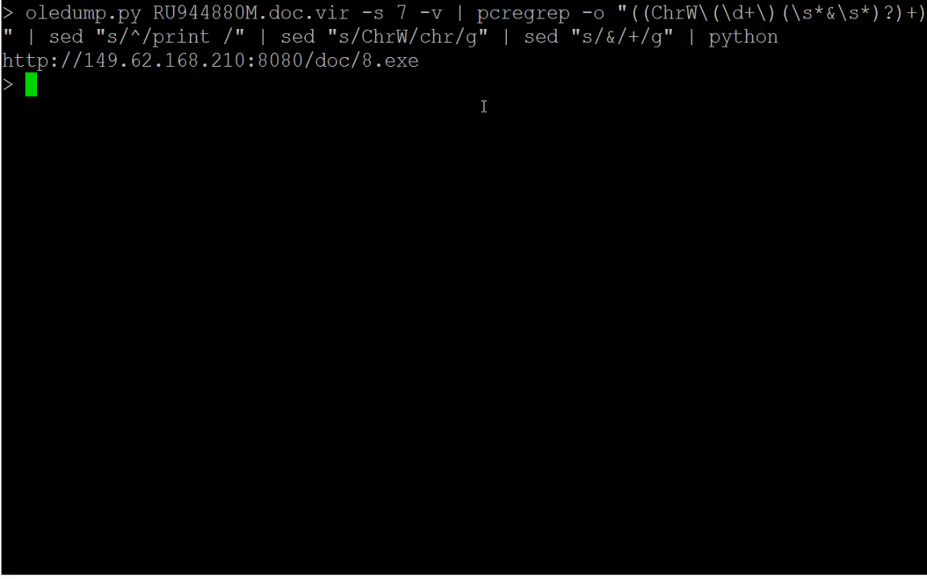
mouse_move(626, 85)
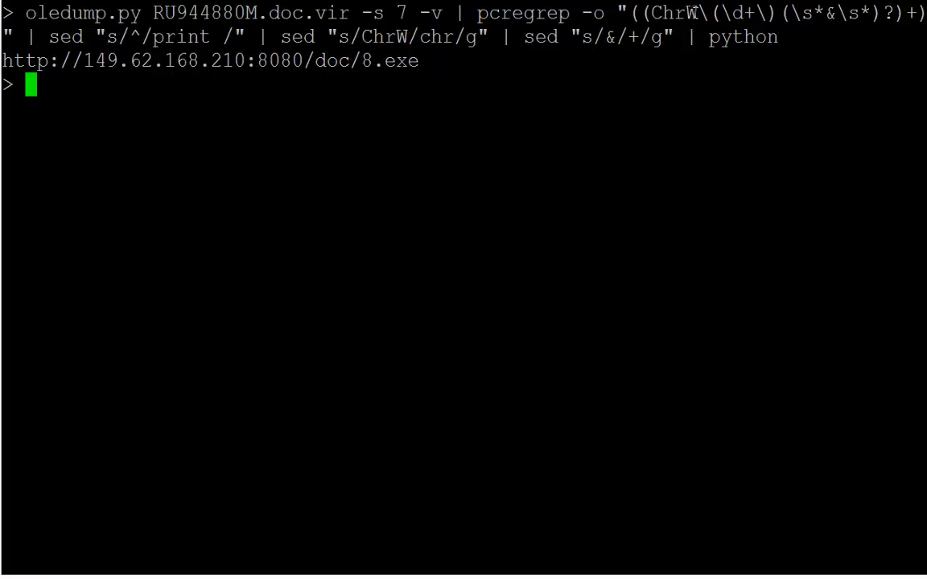
mouse_move(748, 144)
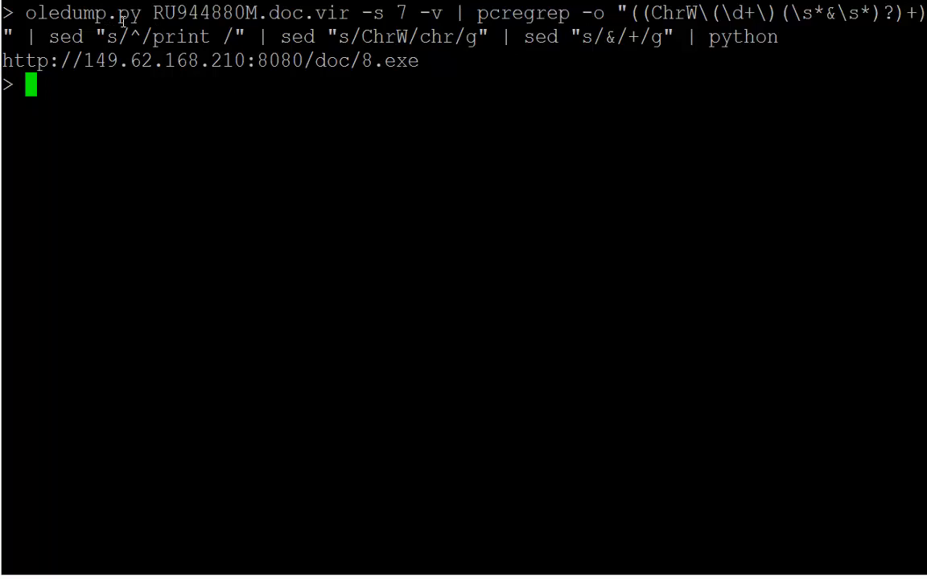
mouse_move(219, 45)
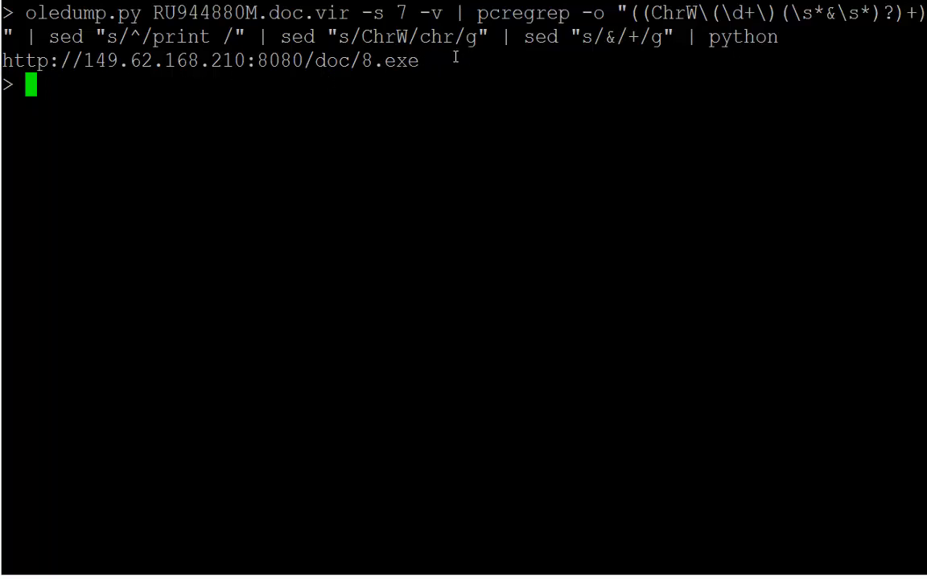
mouse_move(563, 132)
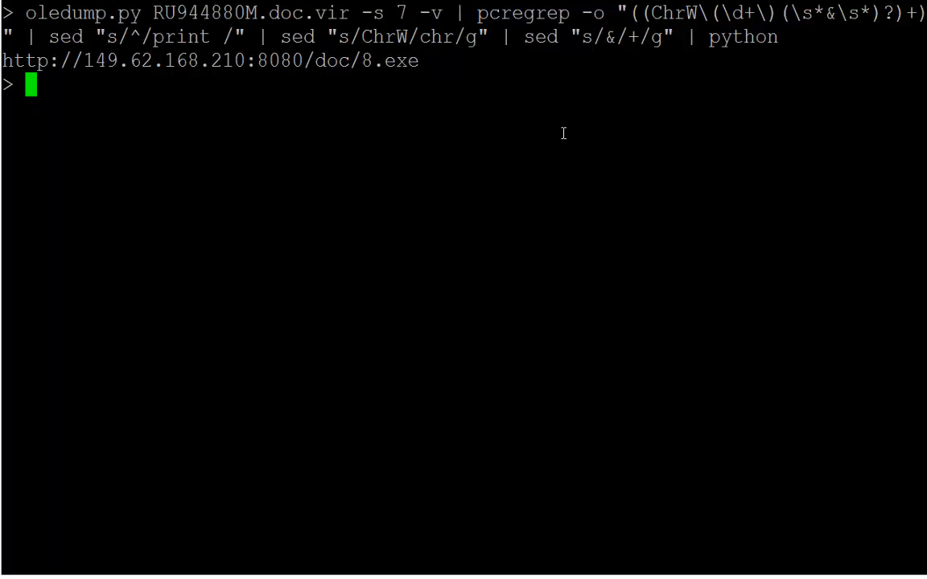
type("oledump.py")
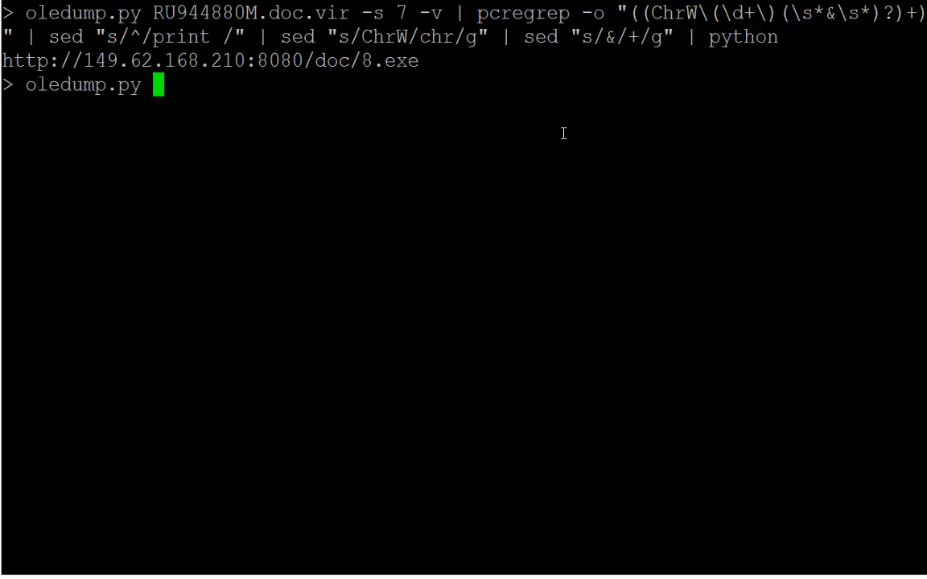
type("-p plugi")
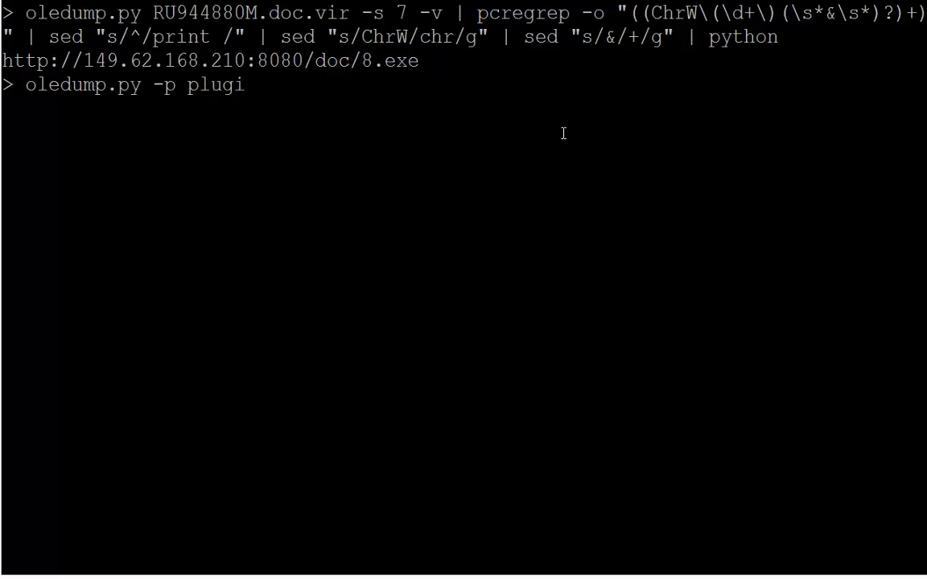
type("n_")
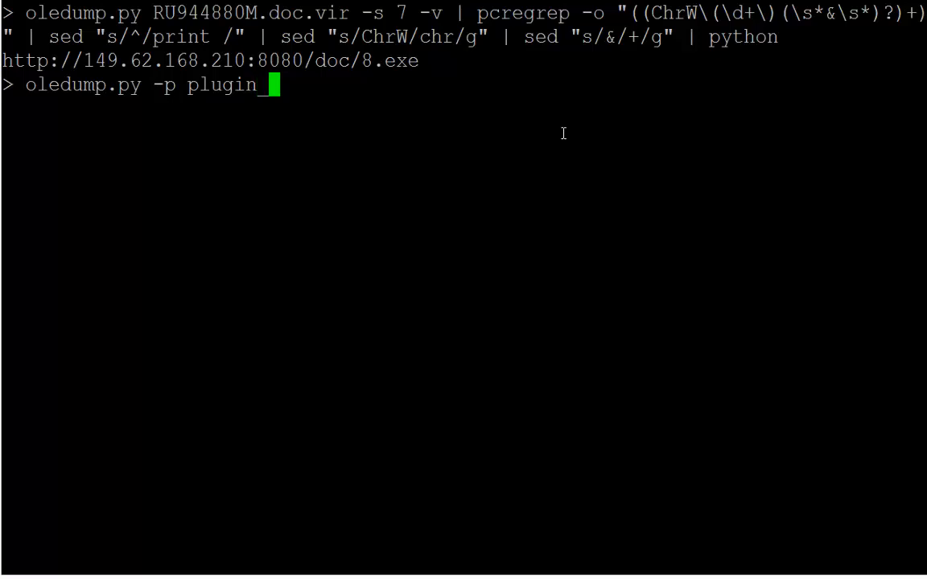
type("http")
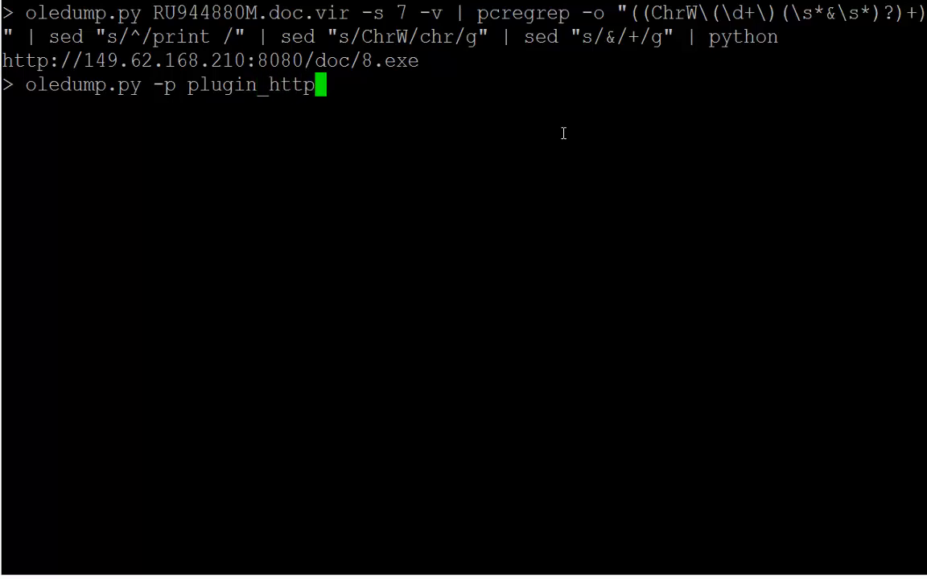
type("_heuris")
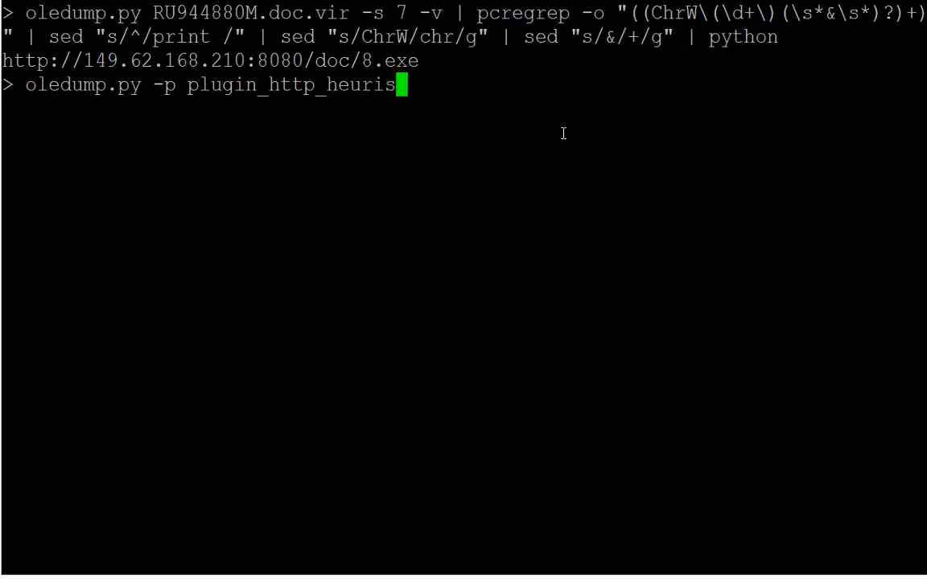
type("tics")
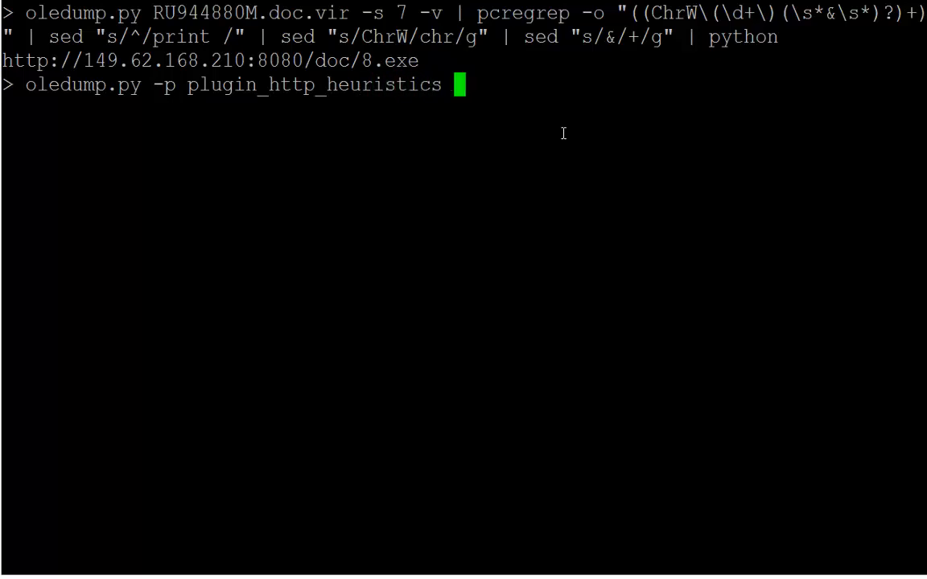
type("RU944880M.doc.vir")
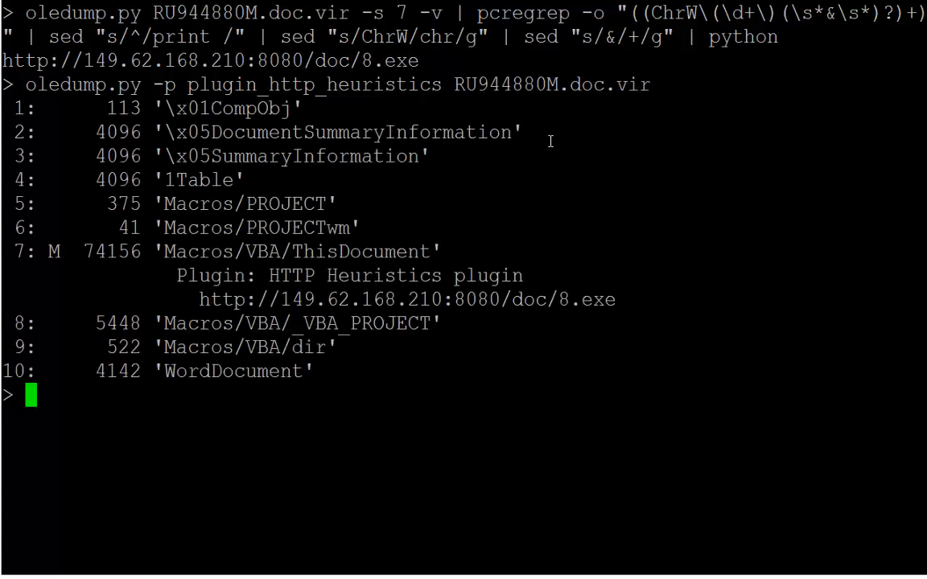
mouse_move(189, 237)
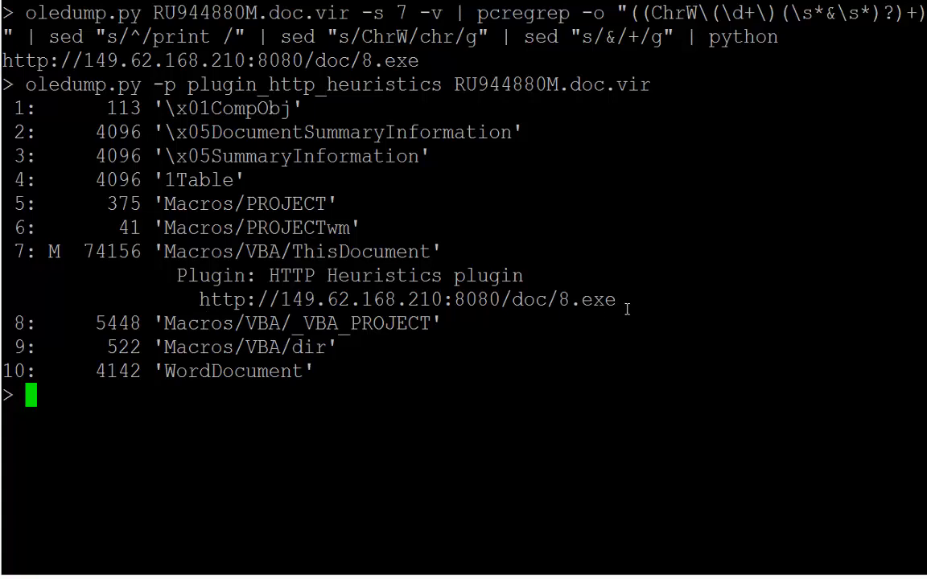
mouse_move(737, 431)
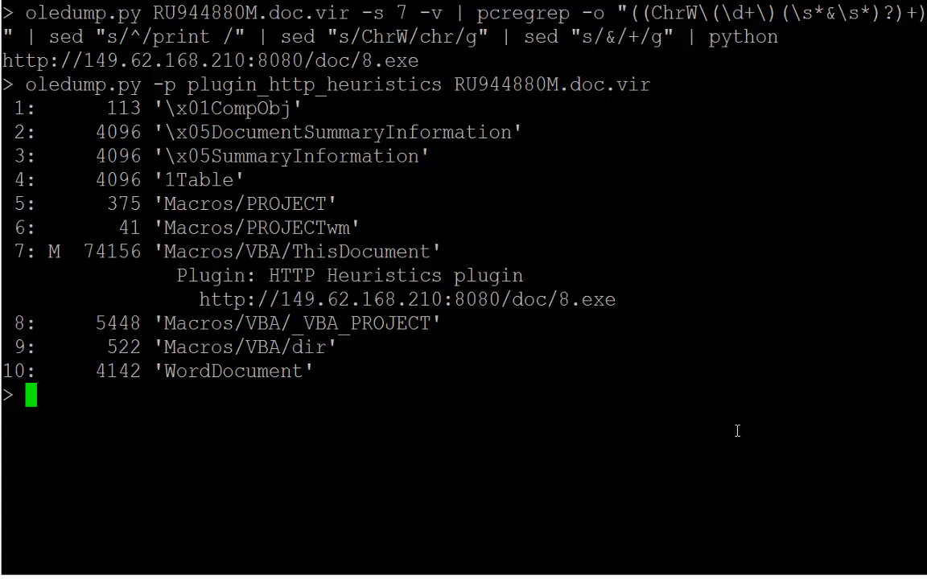